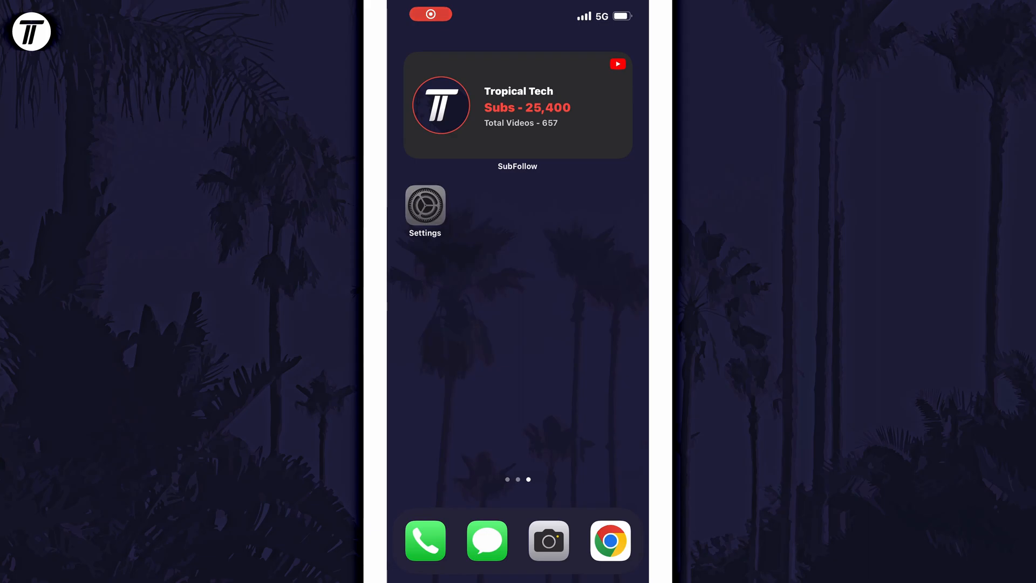
Step: Turn off 'Allow Siri When Locked' in the Siri & Search settings
click(425, 205)
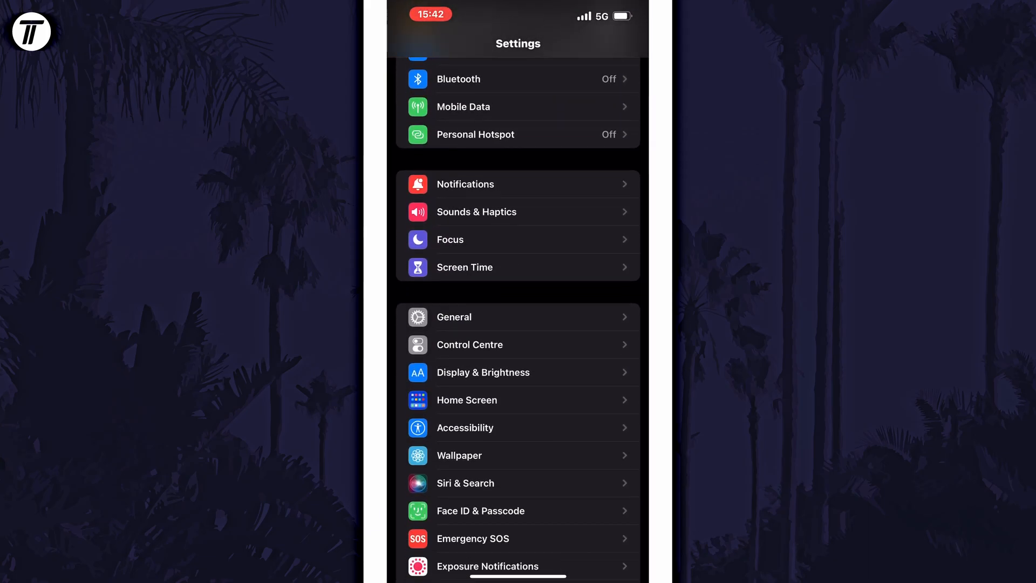
scroll(up, 3)
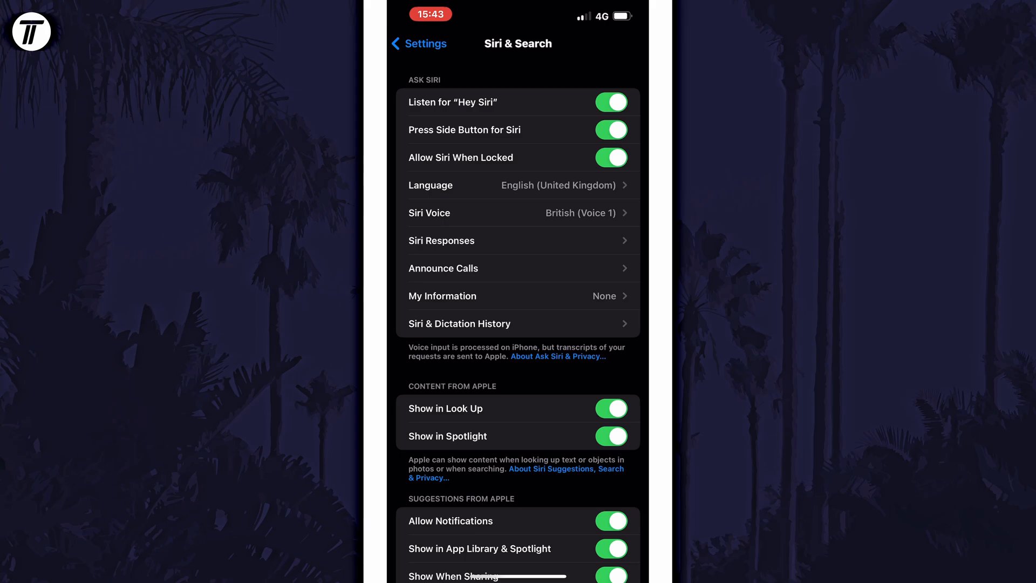
click(610, 158)
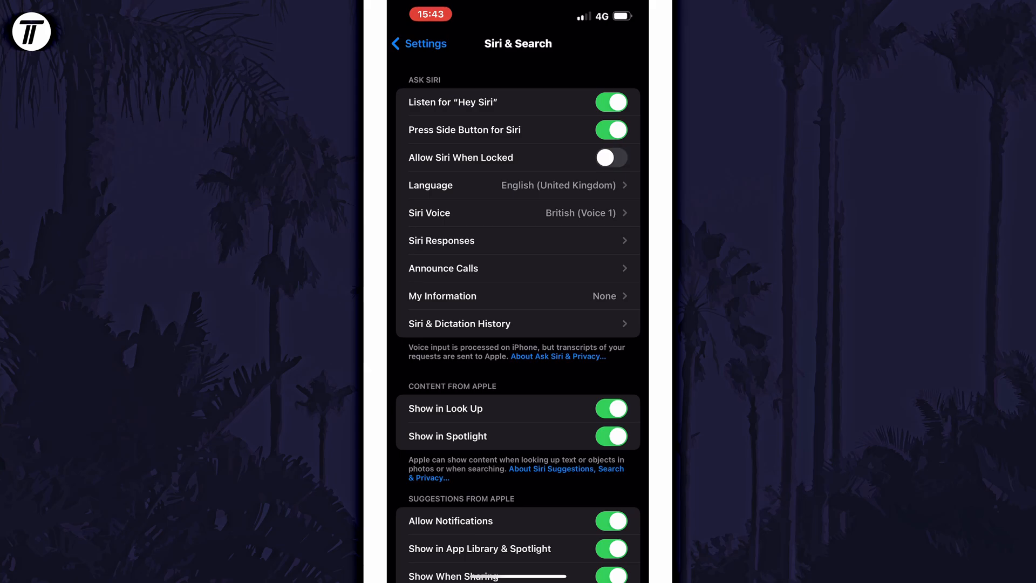